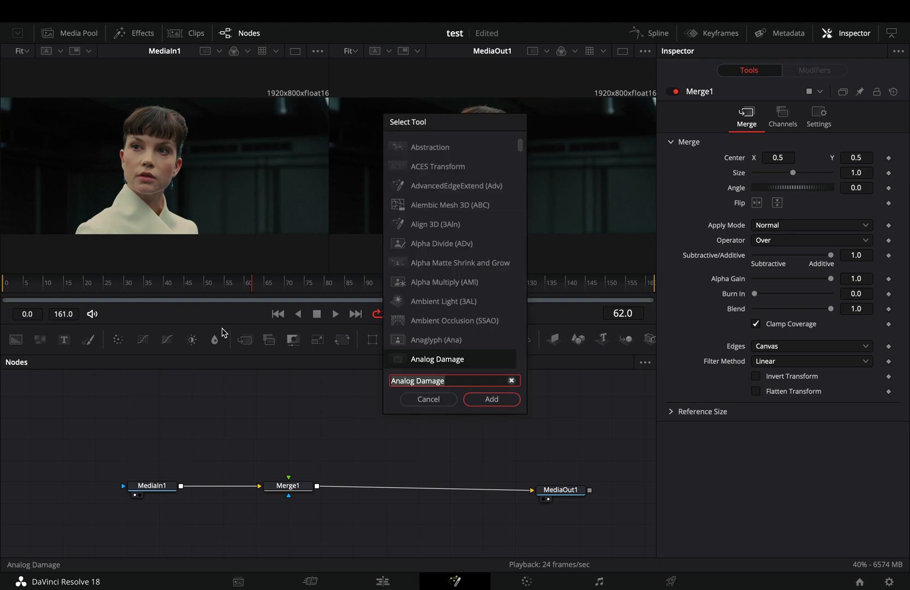
Add an Analog Damage node off MediaIn1 with the Clean VHS preset
click(490, 399)
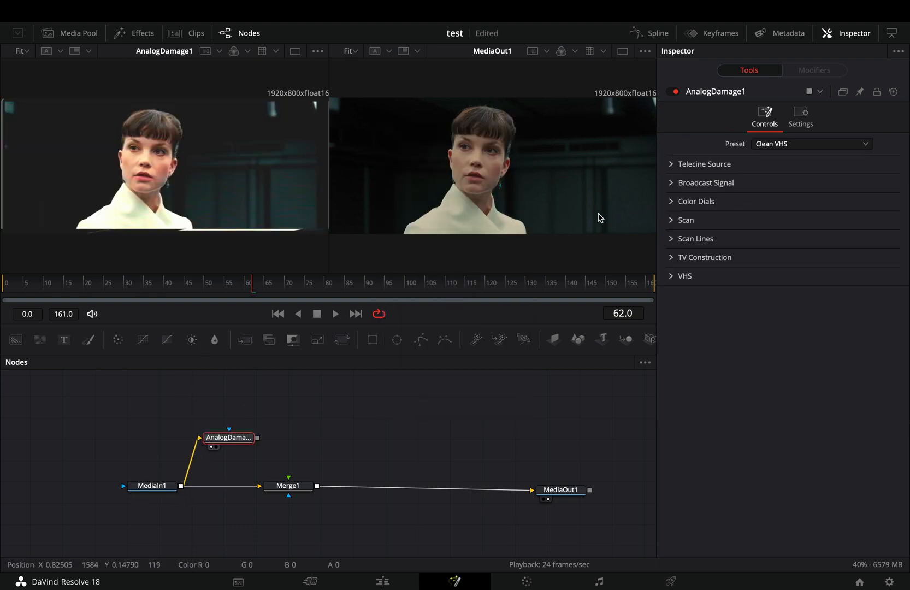
Lower the broadcast-signal noise scale slightly and raise ghosting to 0.43
click(810, 144)
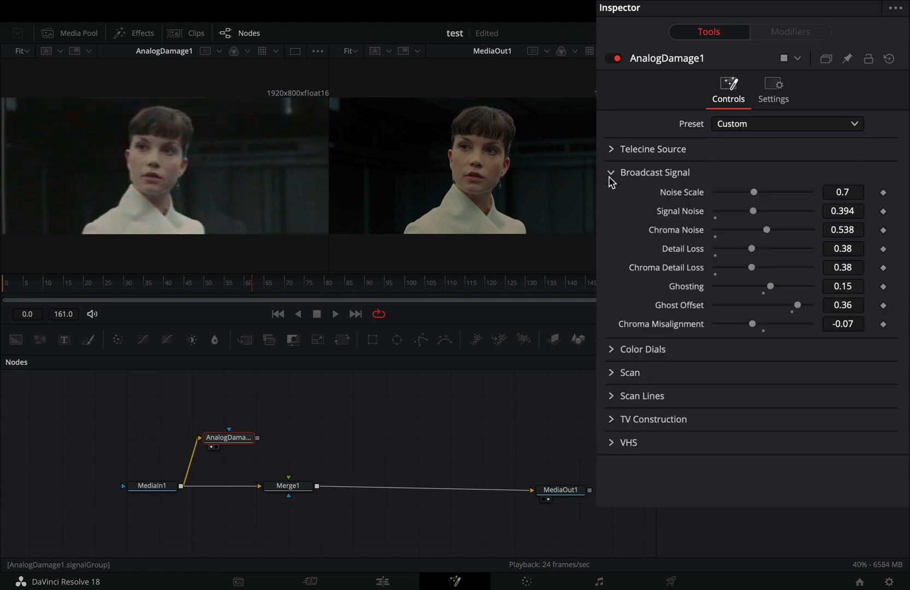
drag(752, 210, 759, 210)
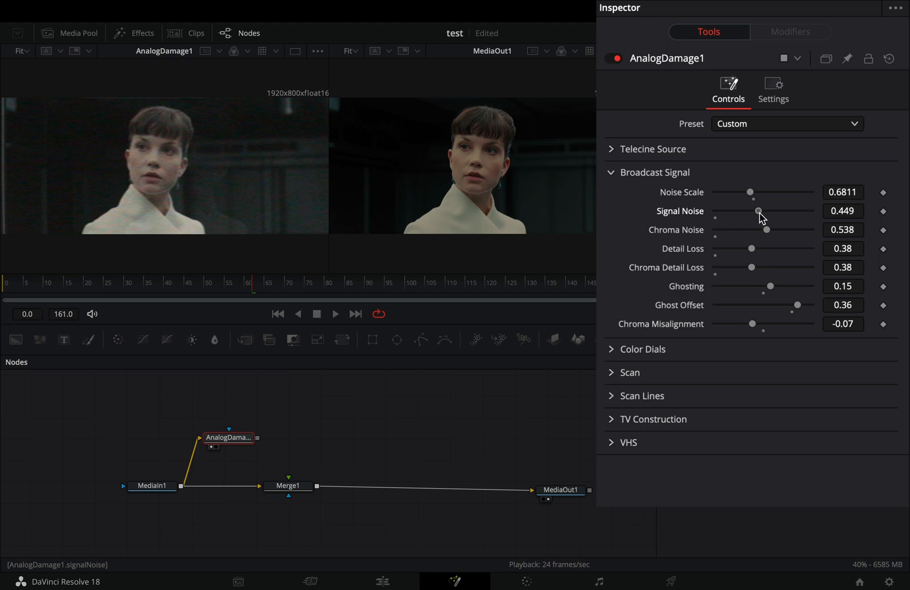
drag(771, 286, 786, 285)
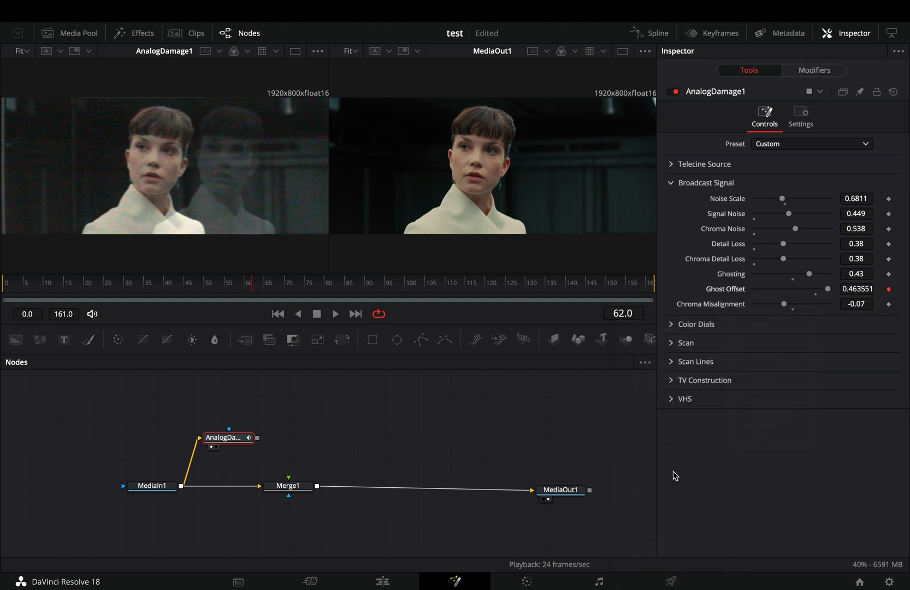
Set the ghost-offset Shake modifier smoothness to 2.0 and edit its minimum
click(789, 31)
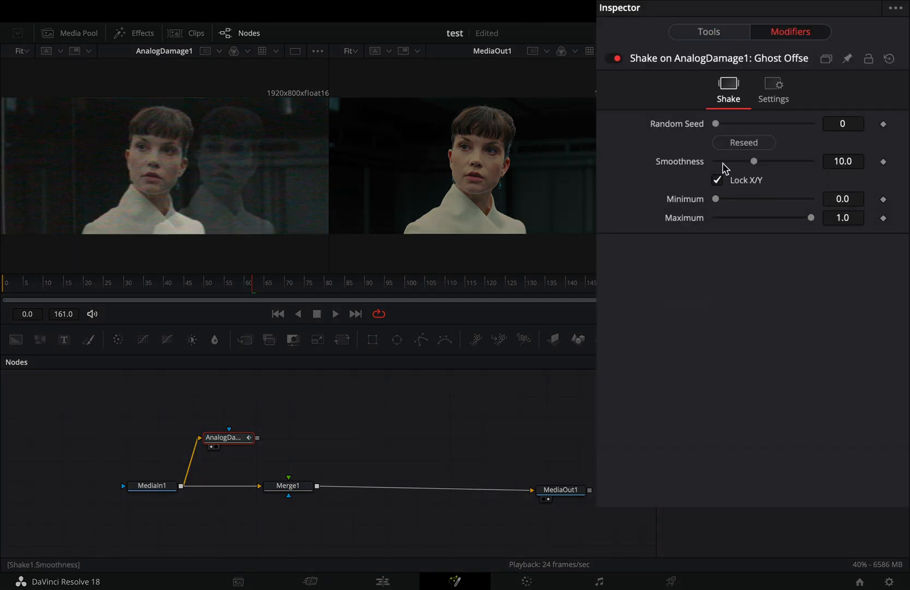
click(842, 199)
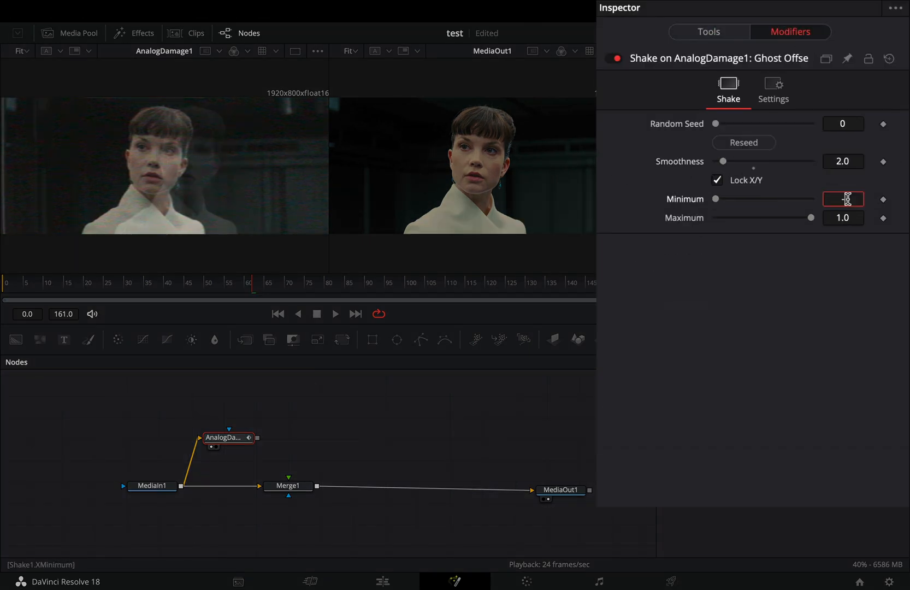
click(843, 217)
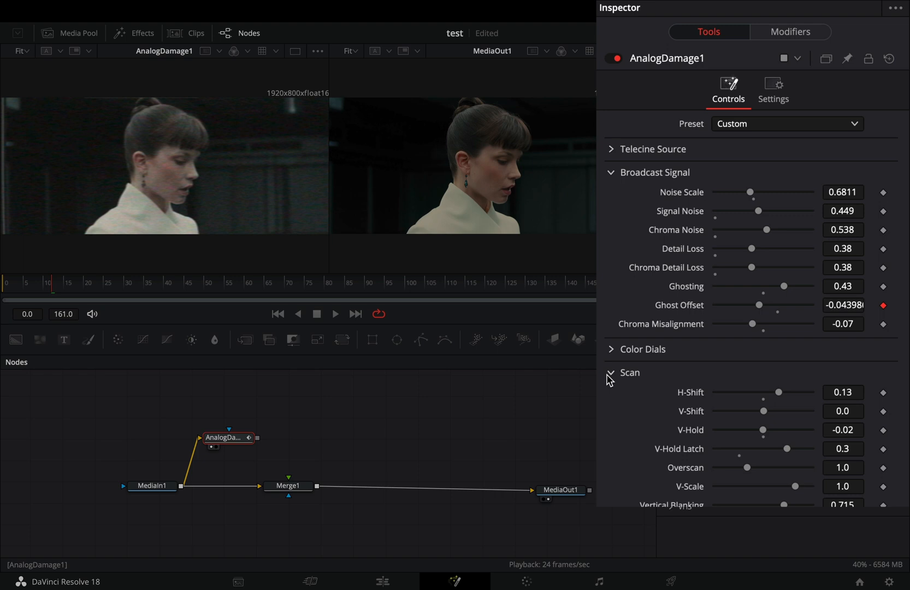
Animate H-Shift with a modifier, then bring up modifier options for Merge1's blend
right_click(690, 392)
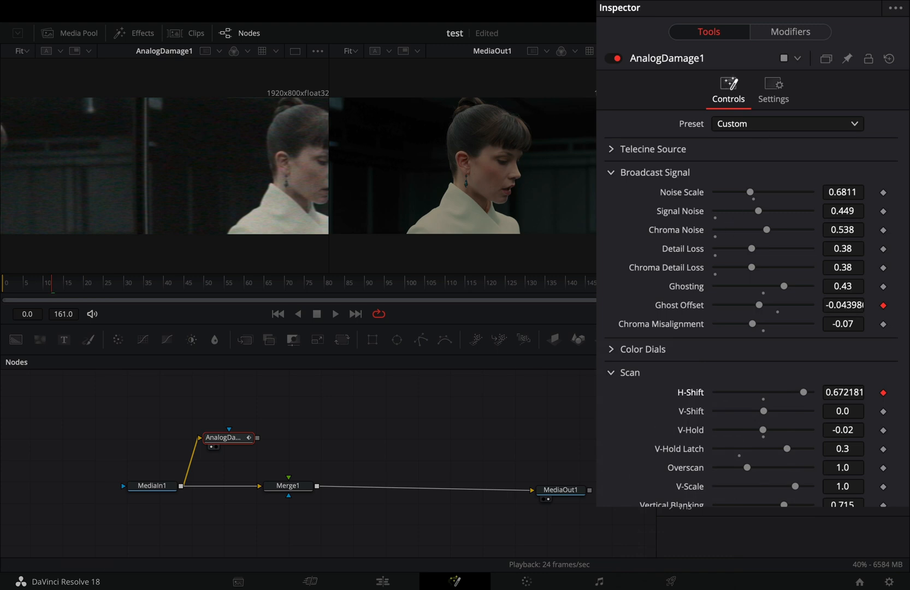
click(790, 32)
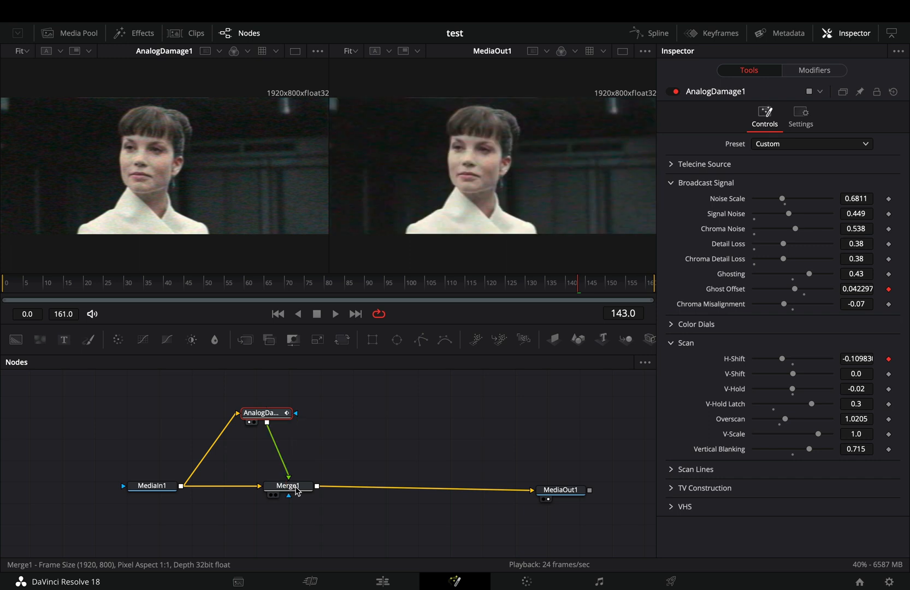
right_click(690, 330)
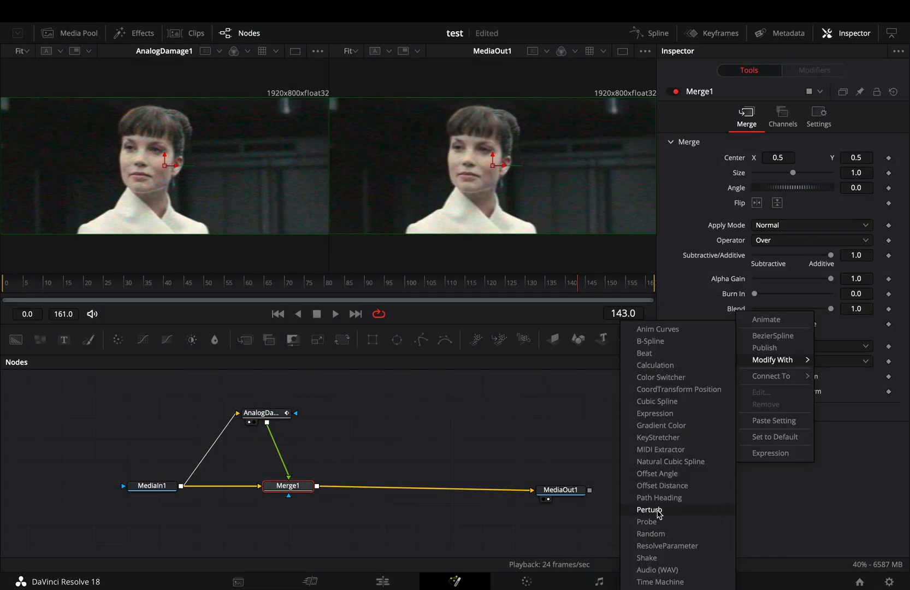
Drive Merge1's blend with Perturb and tune its randomness settings
click(650, 509)
text(0.5)
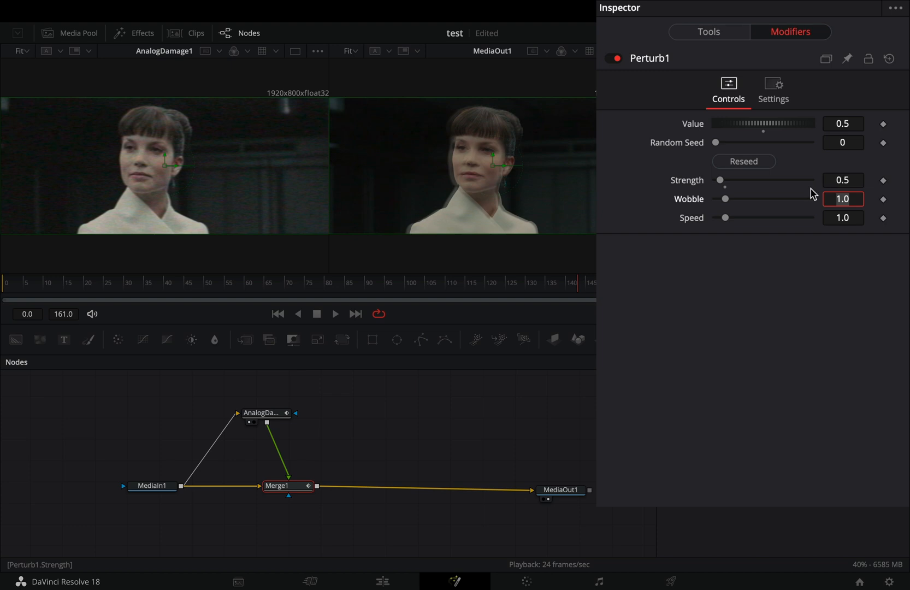
drag(726, 218, 796, 218)
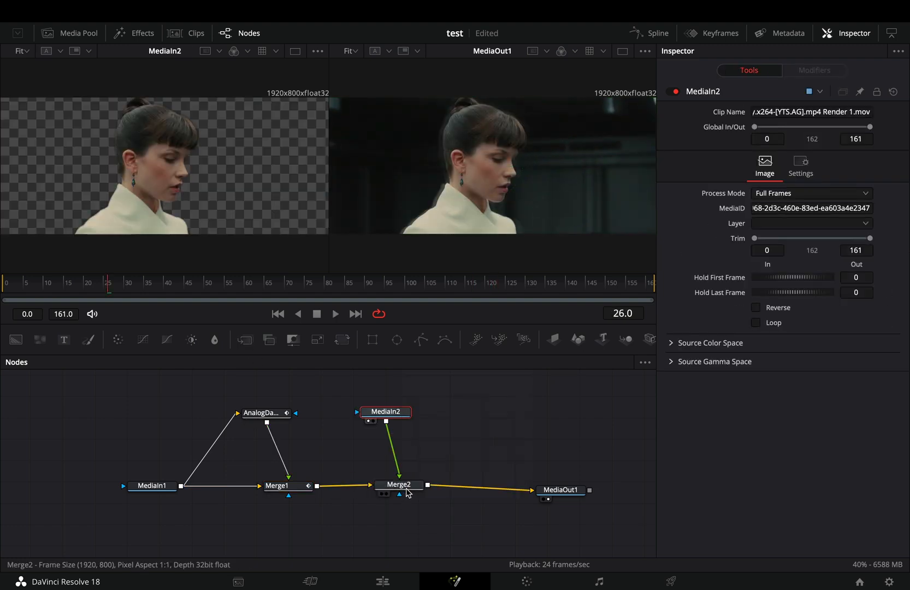
Select Merge2, blending the masked MediaIn2 subject at 0.7
click(398, 484)
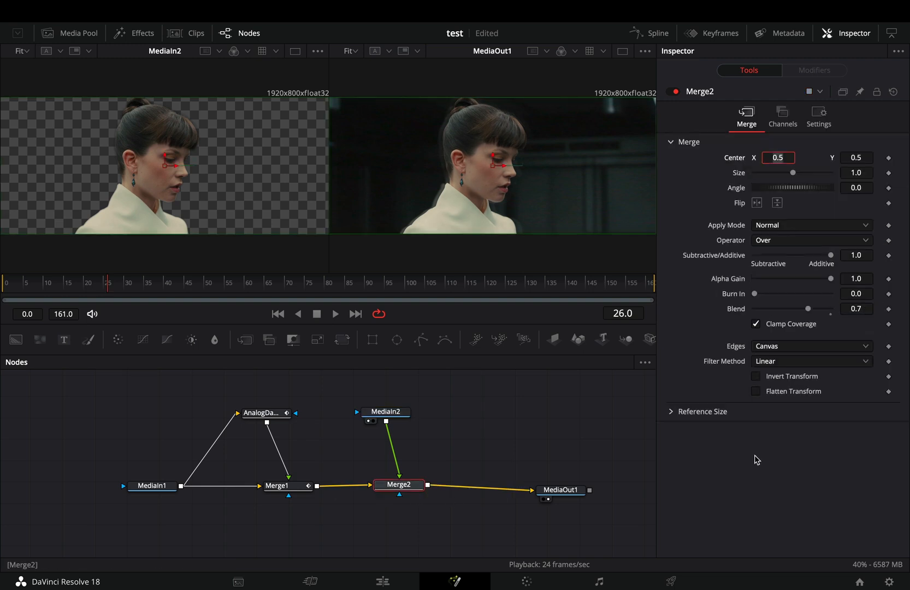